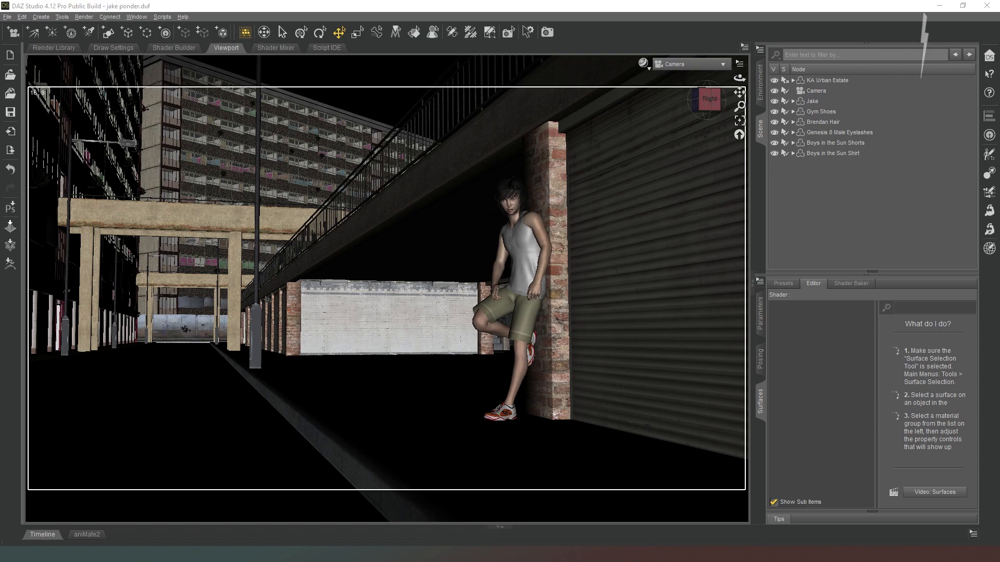
pyautogui.moveTo(850, 230)
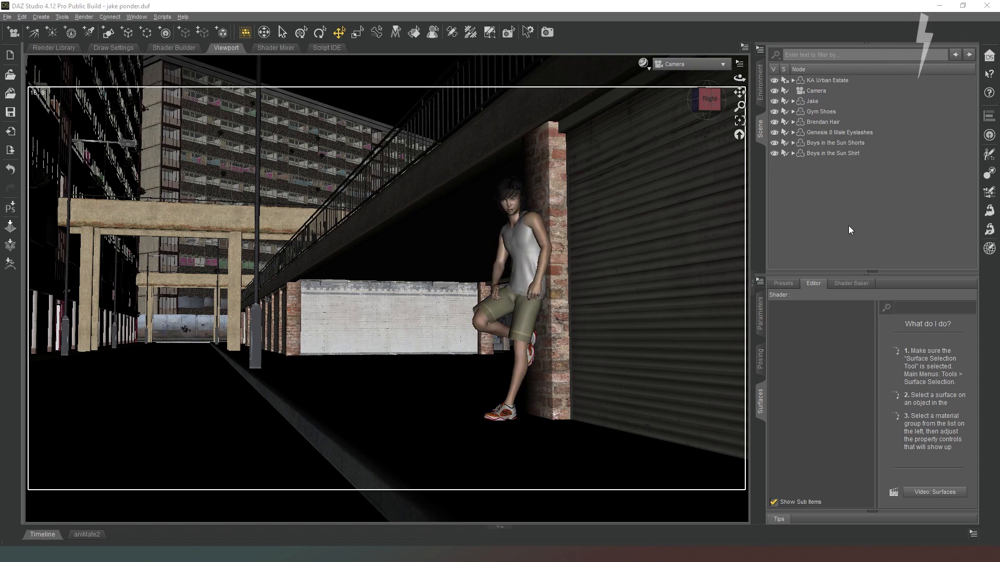
pyautogui.moveTo(861, 209)
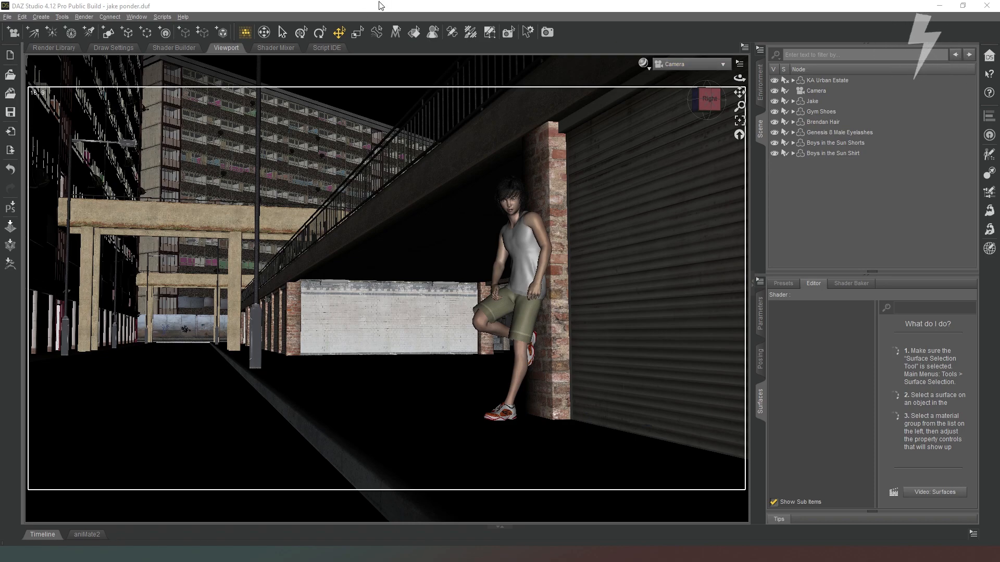
# Enable a Depth canvas in Render Settings and launch the render as 'jp depth'
pyautogui.click(813, 101)
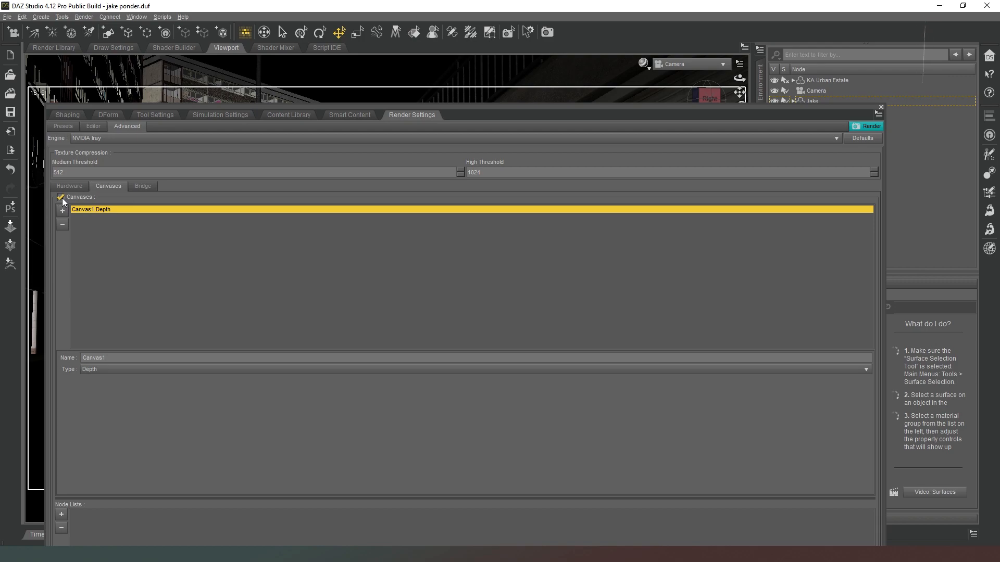
pyautogui.moveTo(118, 270)
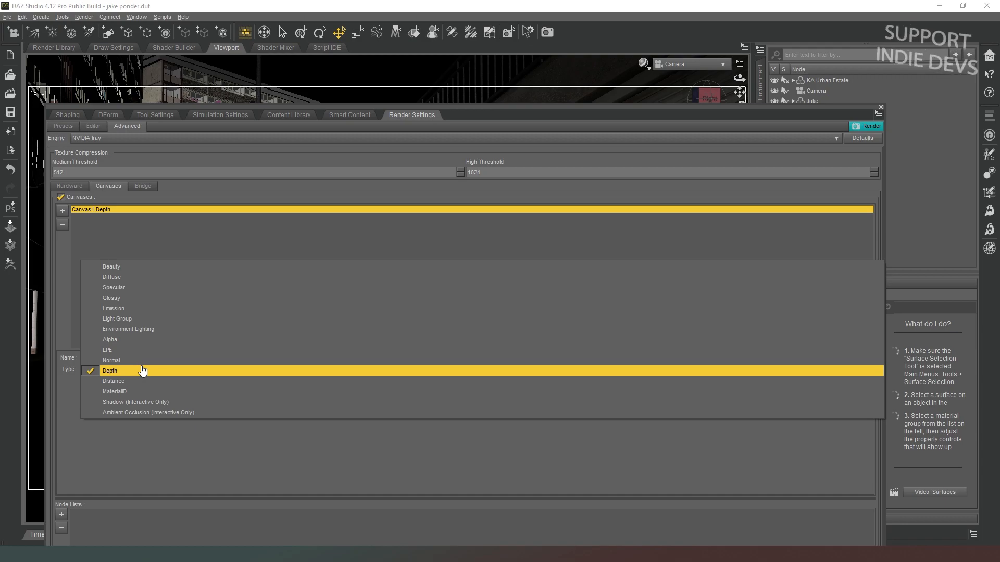
pyautogui.click(109, 371)
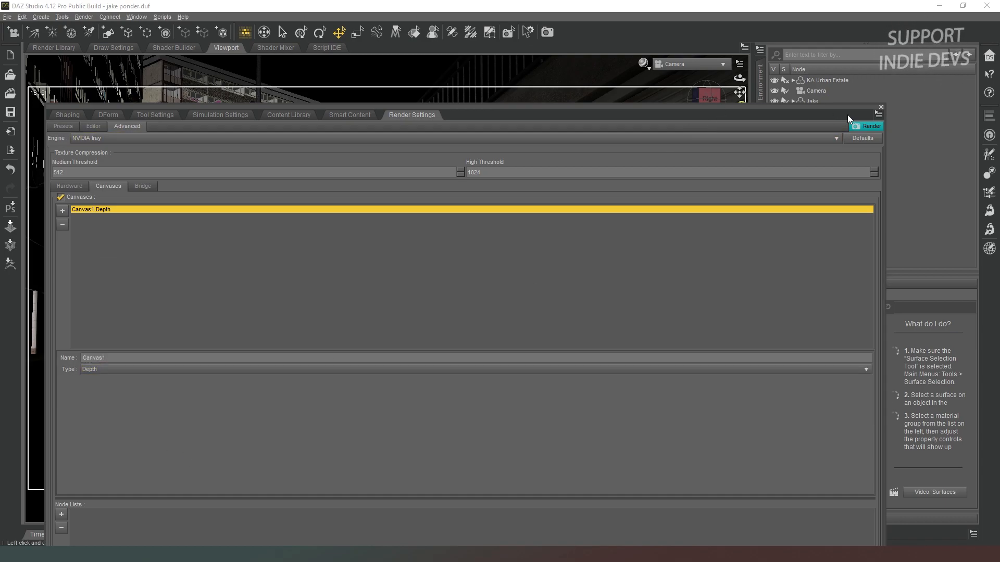
pyautogui.click(868, 126)
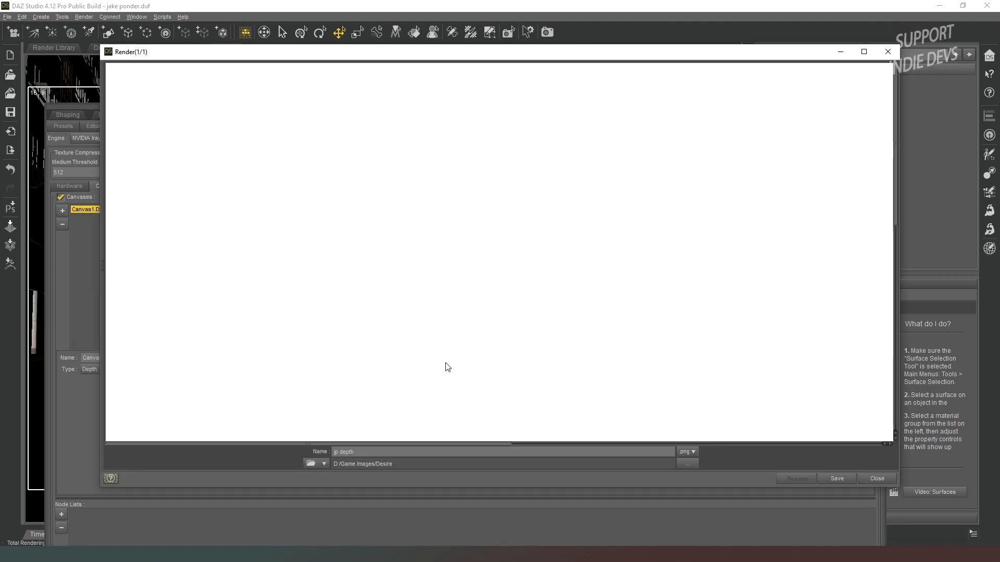
# Save the finished render under the name 'depth test'
pyautogui.click(862, 52)
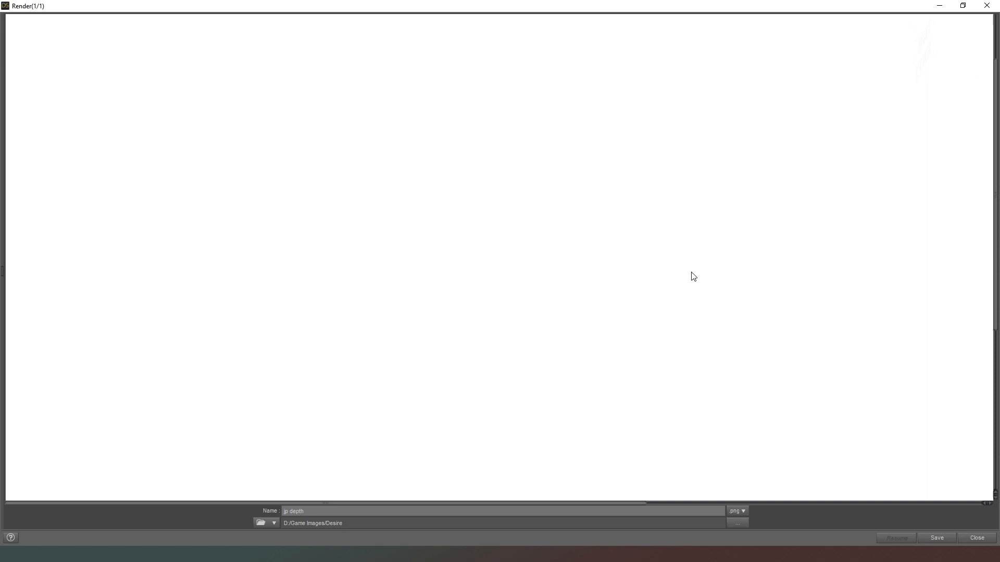
pyautogui.moveTo(447, 366)
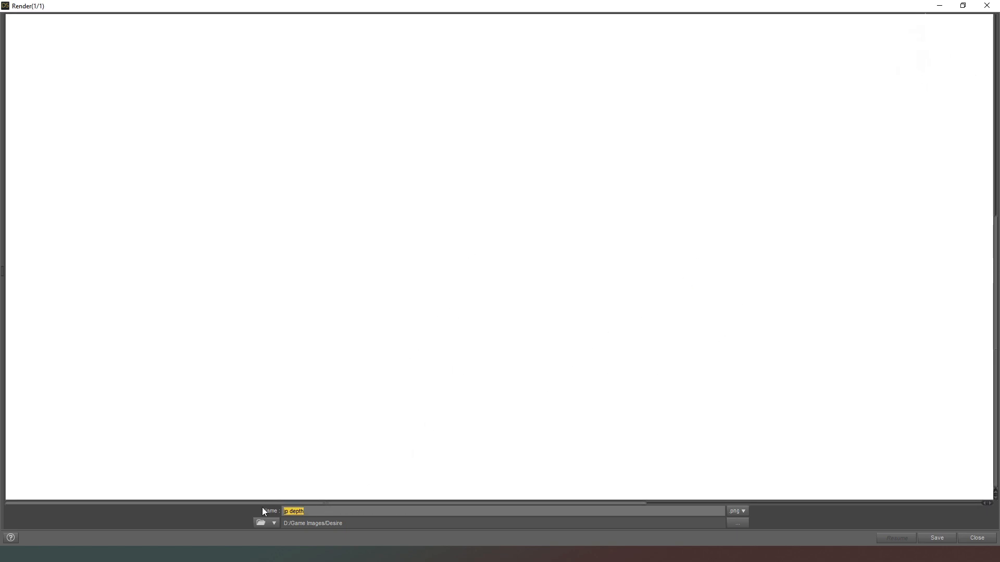
pyautogui.write('depth test')
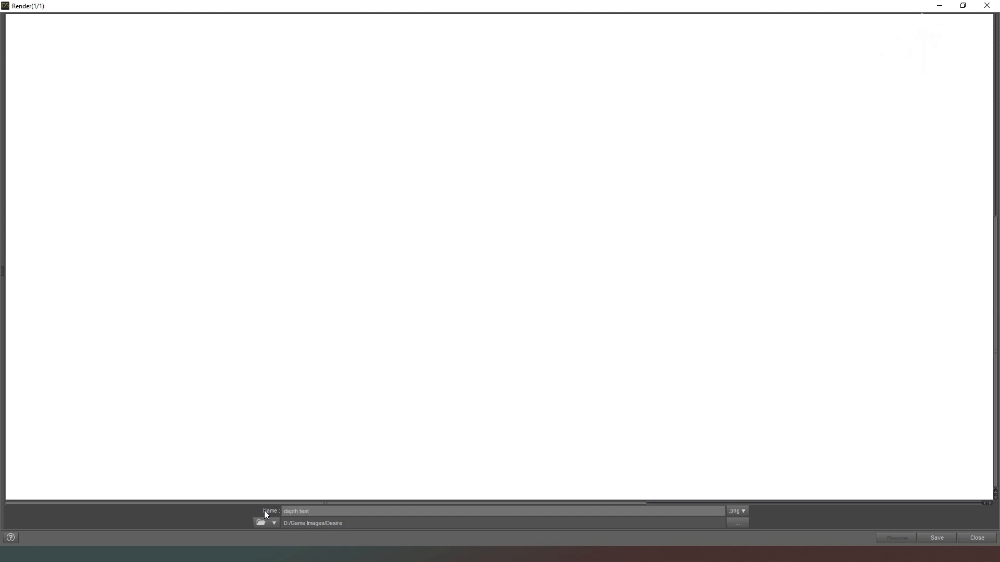
pyautogui.click(935, 537)
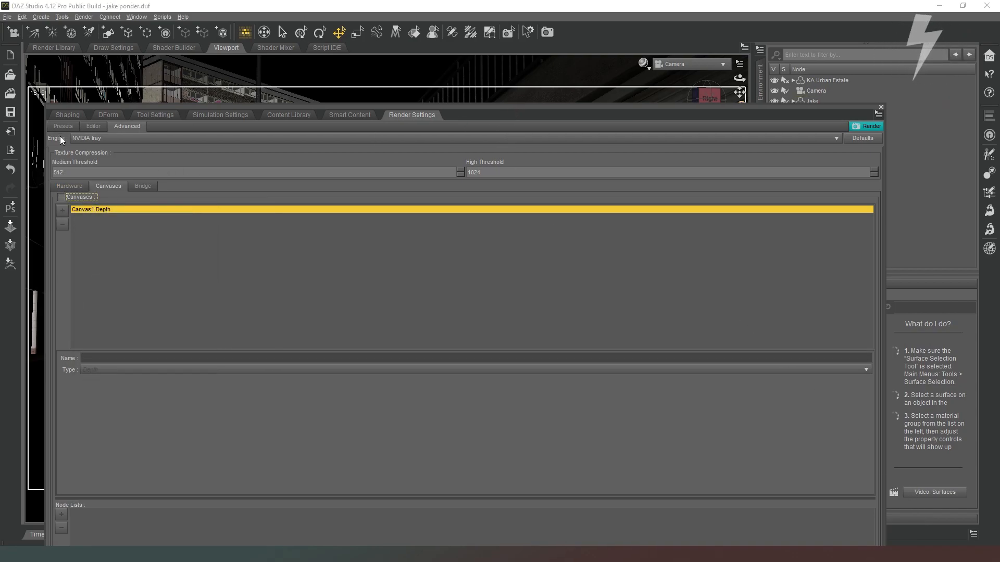
# Show the Desire folder containing the new depth test_canvases folder
pyautogui.click(93, 126)
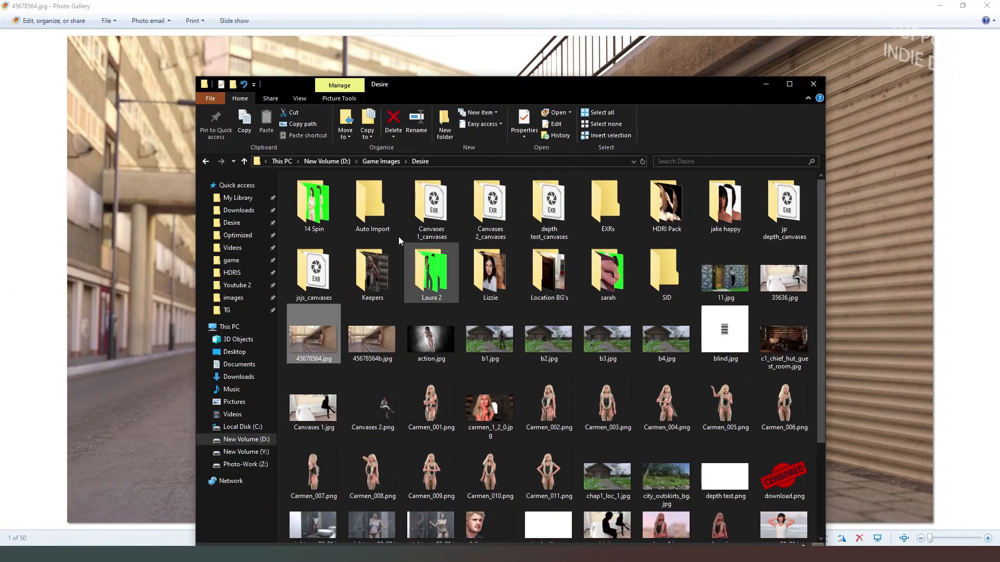
# Load depth test-Canvas1-Depth.exr from the canvases folder into Photoshop
pyautogui.click(490, 203)
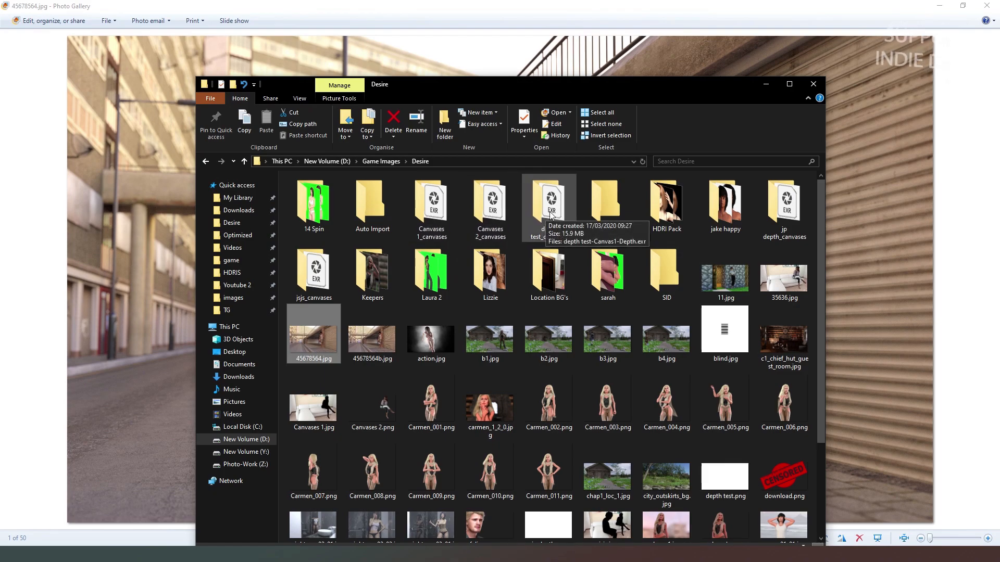
pyautogui.doubleClick(549, 201)
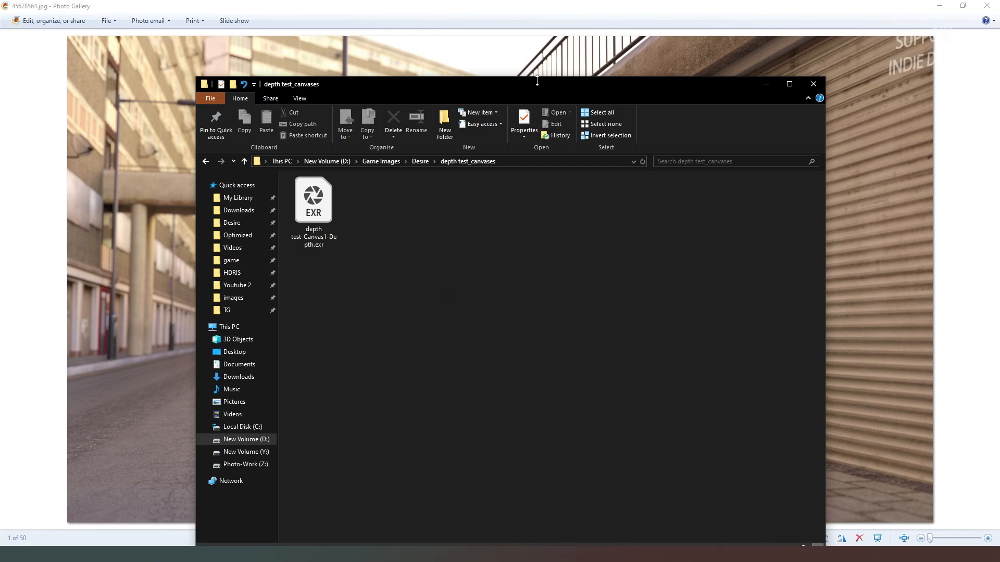
pyautogui.doubleClick(312, 198)
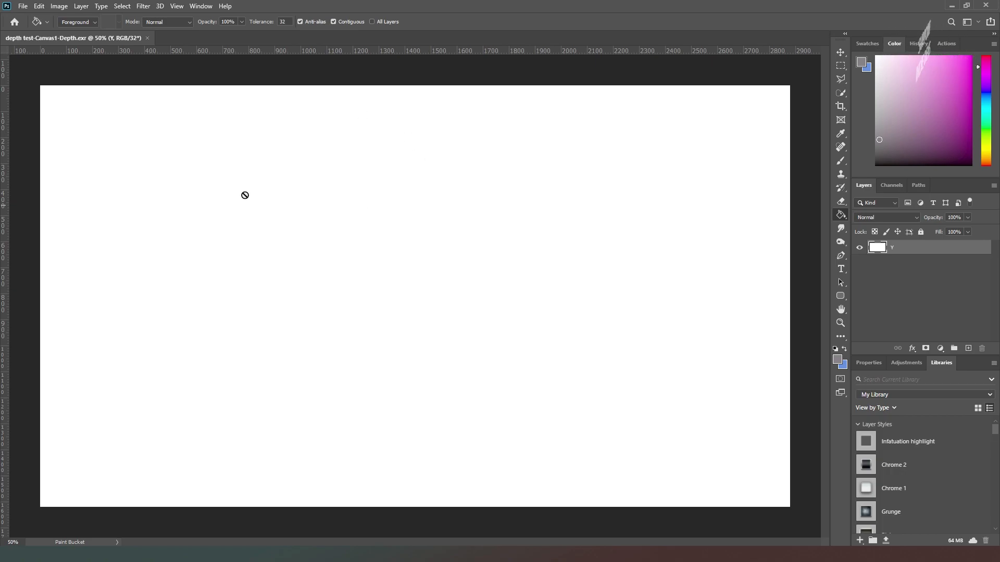
pyautogui.moveTo(108, 34)
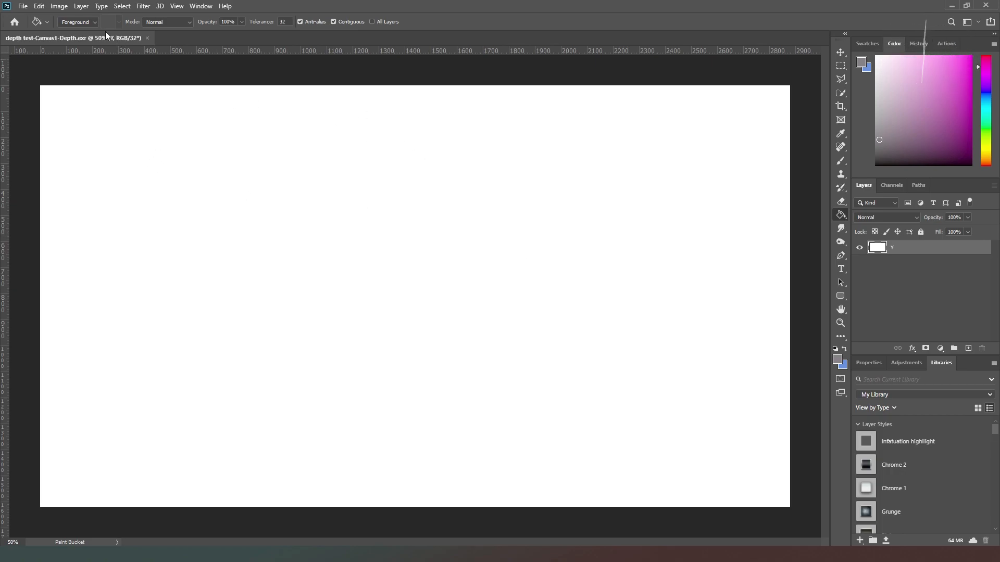
# Flatten the depth image via HDR Toning and view the Method choices
pyautogui.click(58, 6)
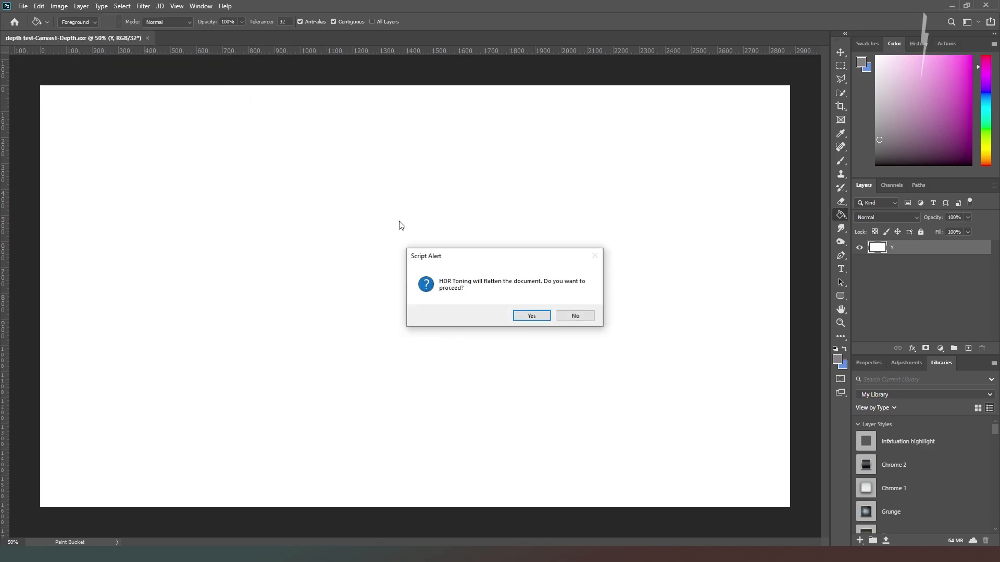
pyautogui.click(531, 316)
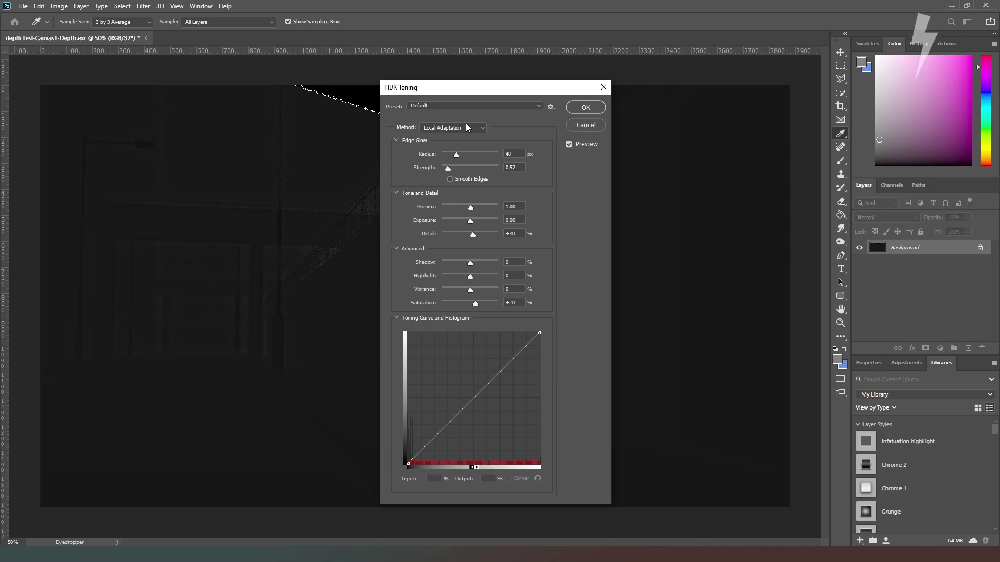
pyautogui.click(453, 127)
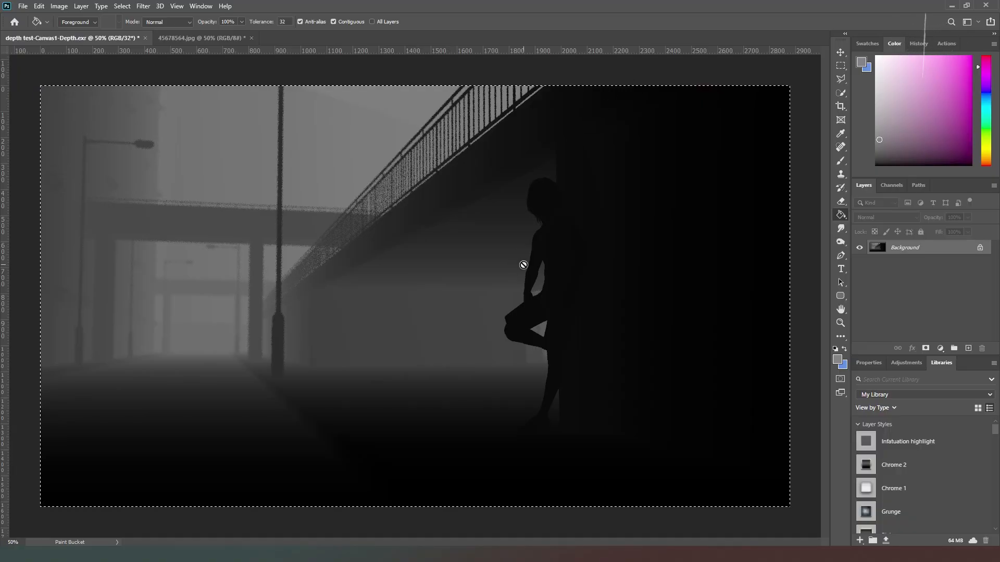
pyautogui.moveTo(203, 217)
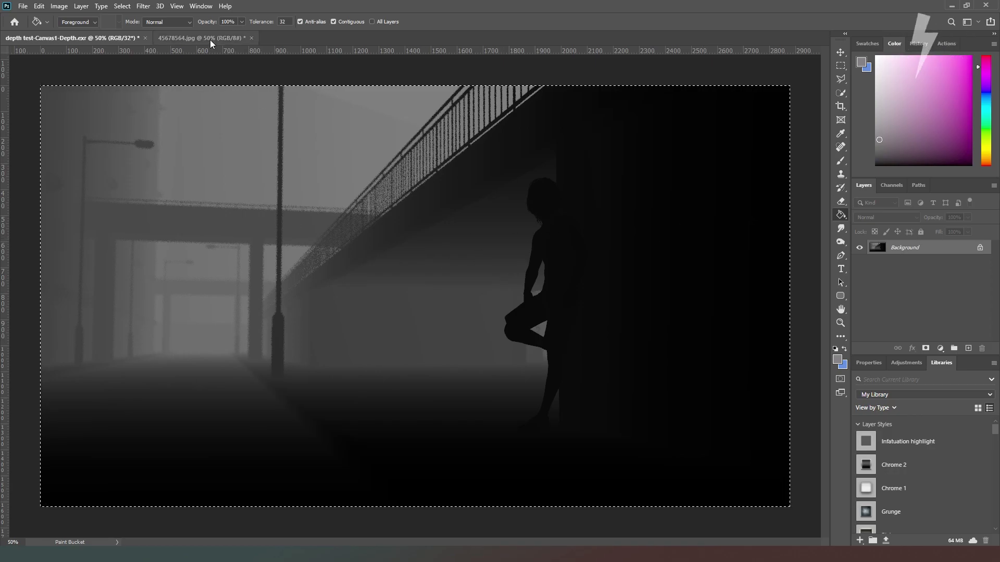
# Add a new Layer 1 above the Background in the street render JPG
pyautogui.click(198, 37)
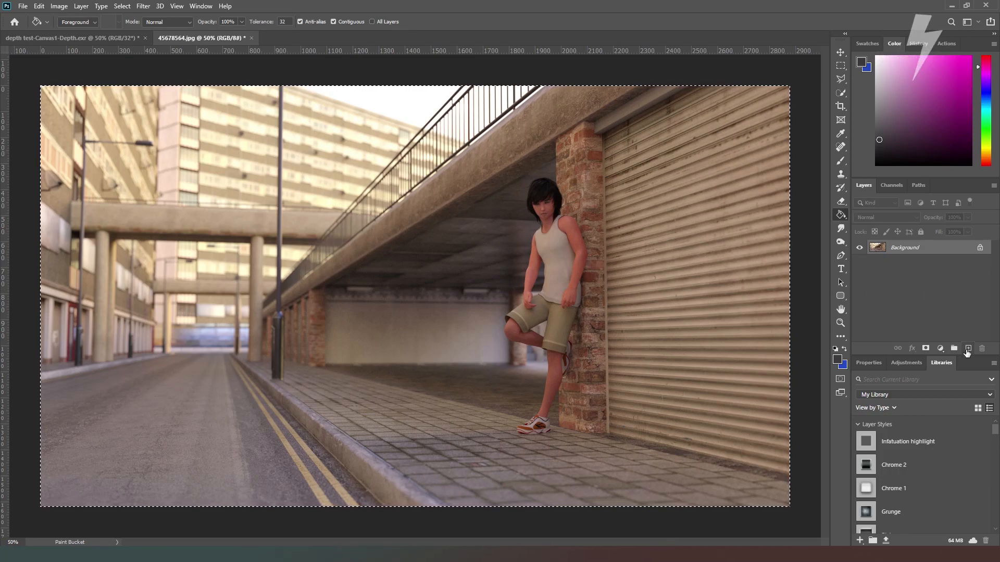
pyautogui.click(968, 348)
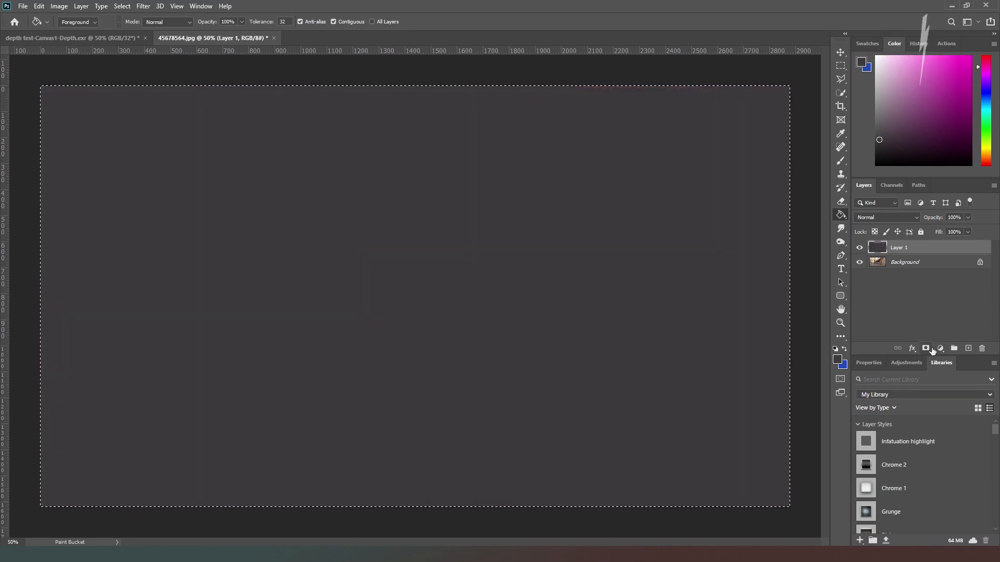
# Give Layer 1 a layer mask and show the Channels panel for the depth map
pyautogui.click(925, 348)
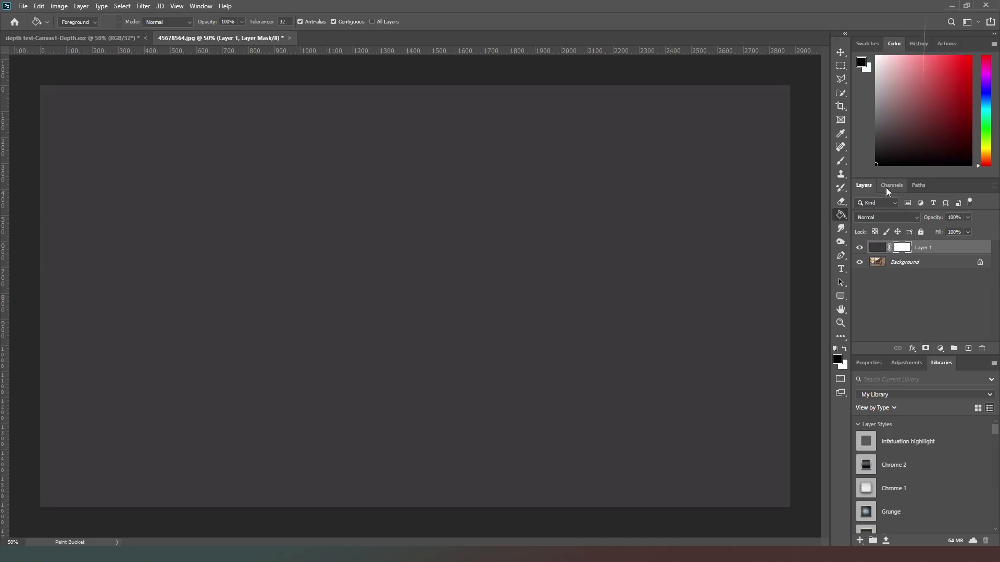
pyautogui.click(891, 185)
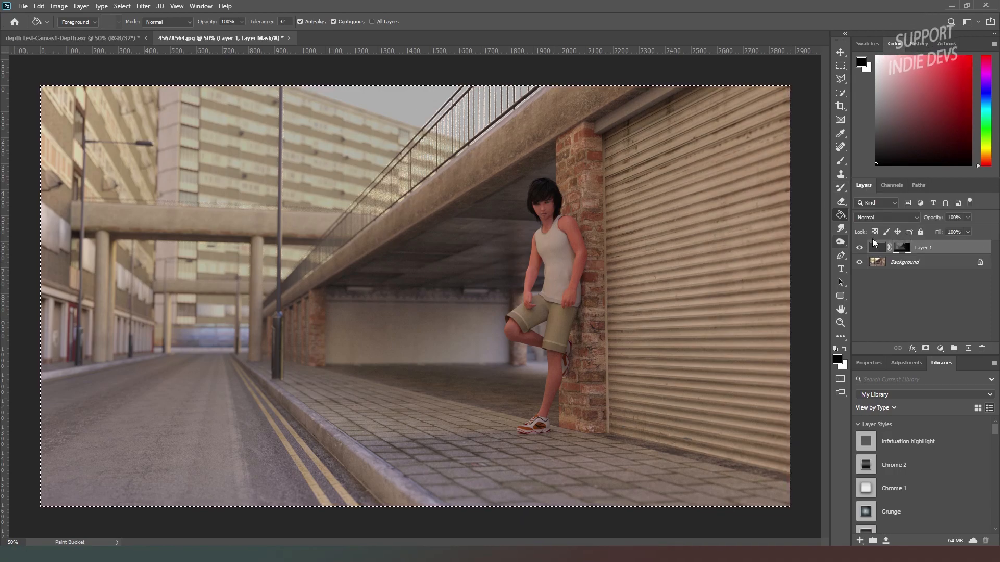
# Set Layer 1's blend mode to Hard Light
pyautogui.click(883, 216)
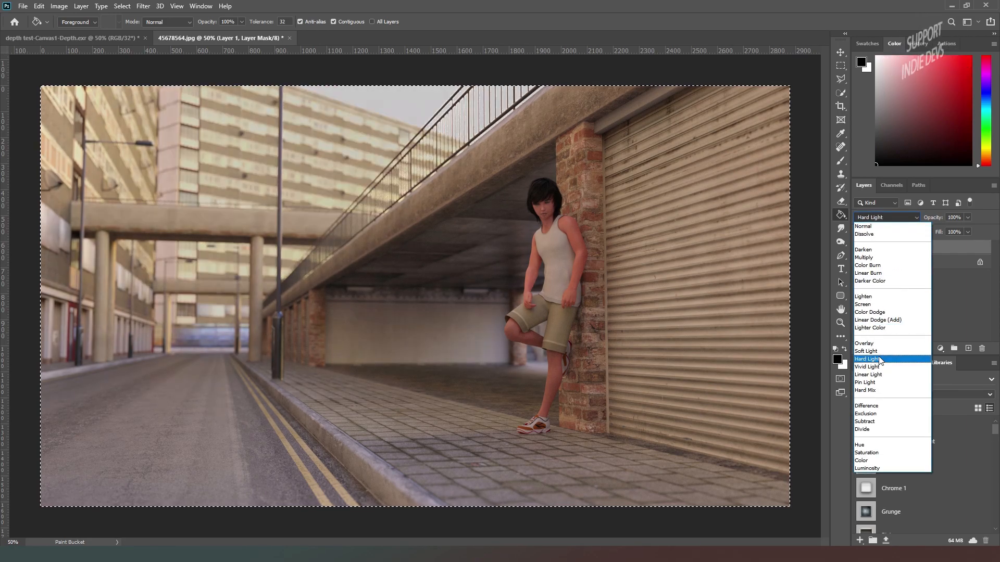
pyautogui.click(865, 359)
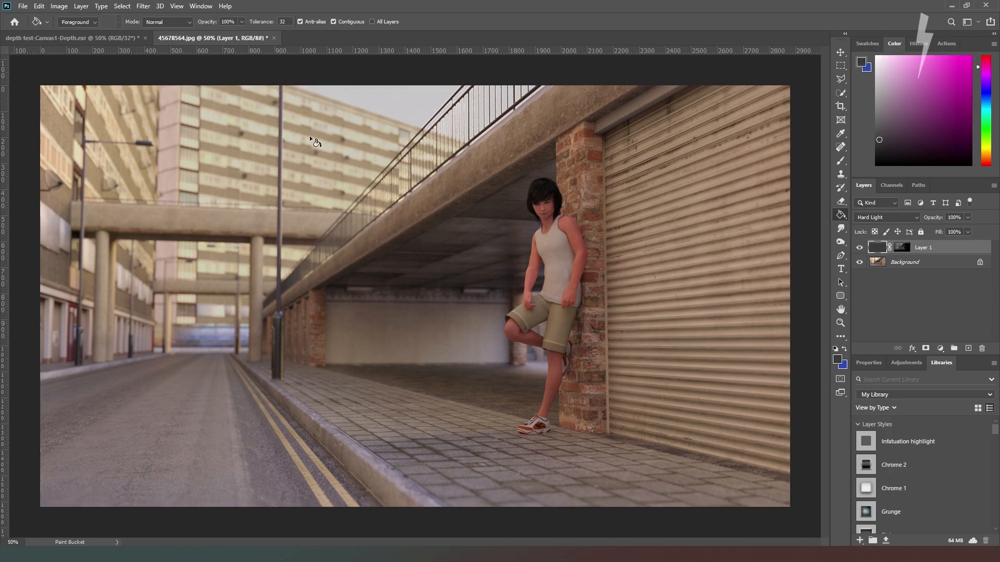
pyautogui.moveTo(572, 267)
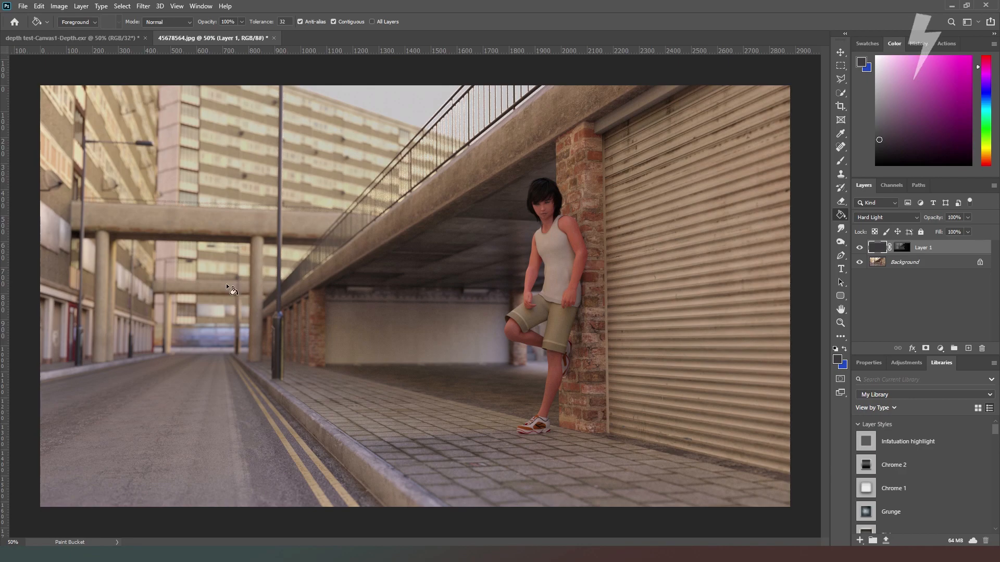
pyautogui.moveTo(205, 314)
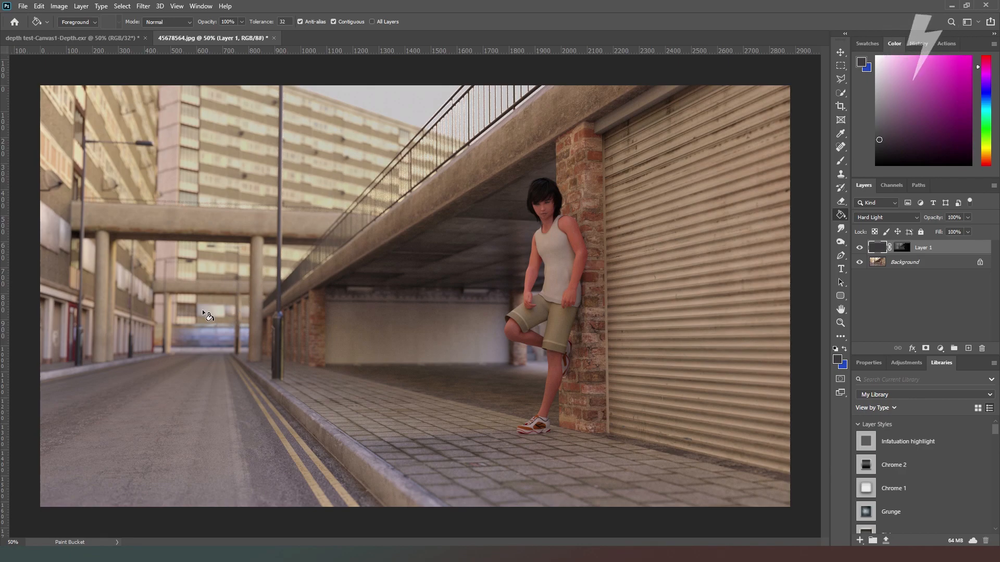
pyautogui.moveTo(348, 291)
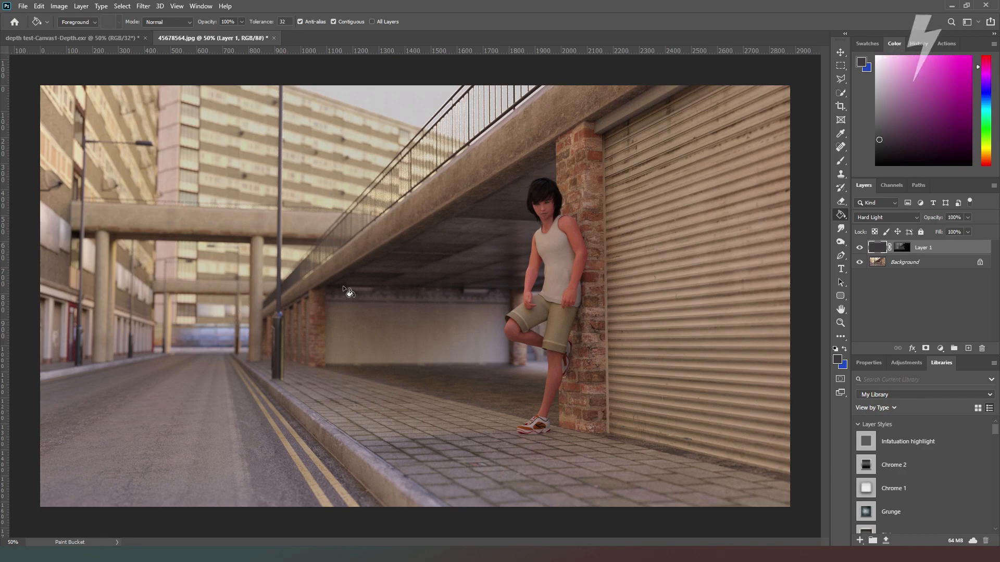
pyautogui.moveTo(238, 397)
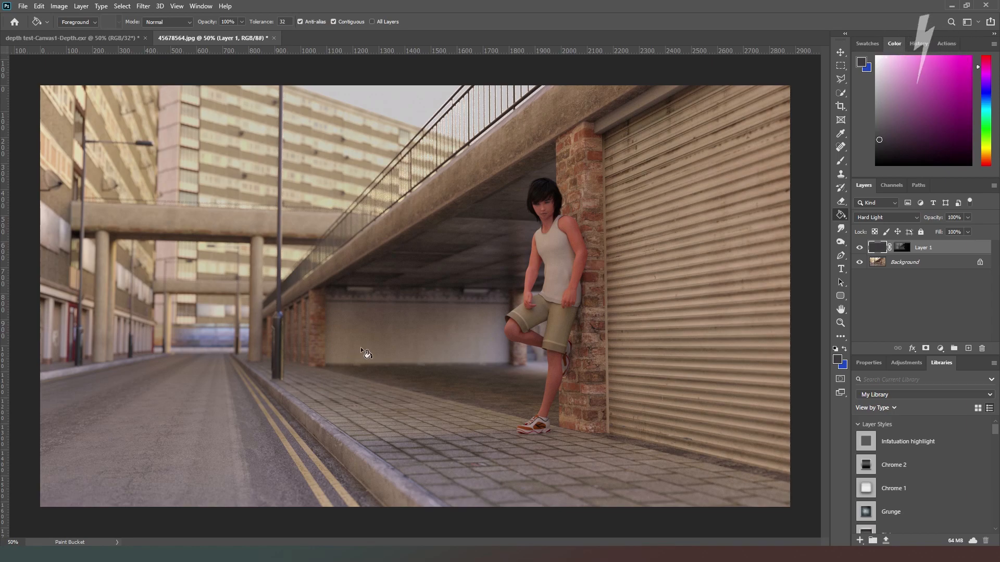
pyautogui.moveTo(369, 327)
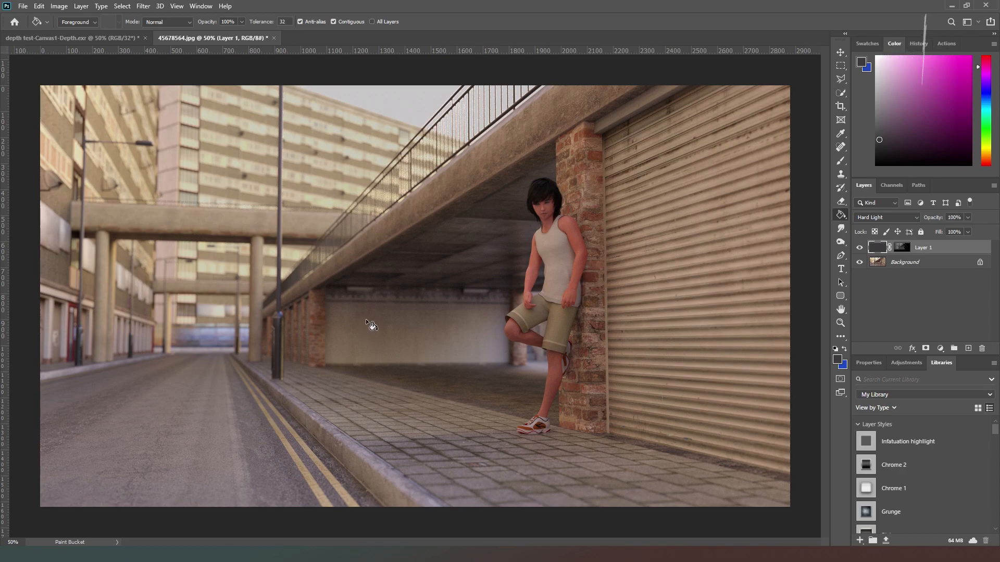
pyautogui.moveTo(371, 313)
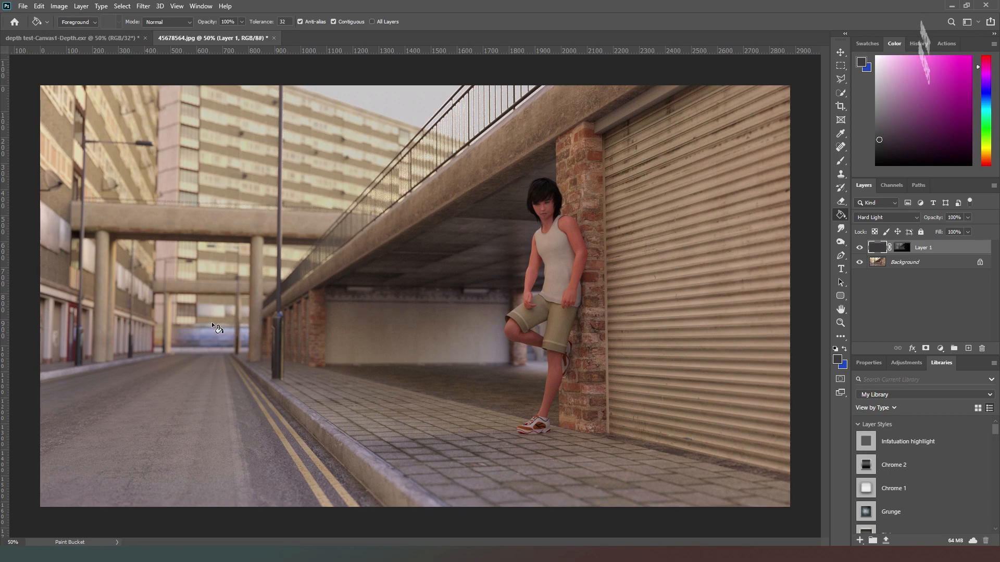
pyautogui.moveTo(259, 373)
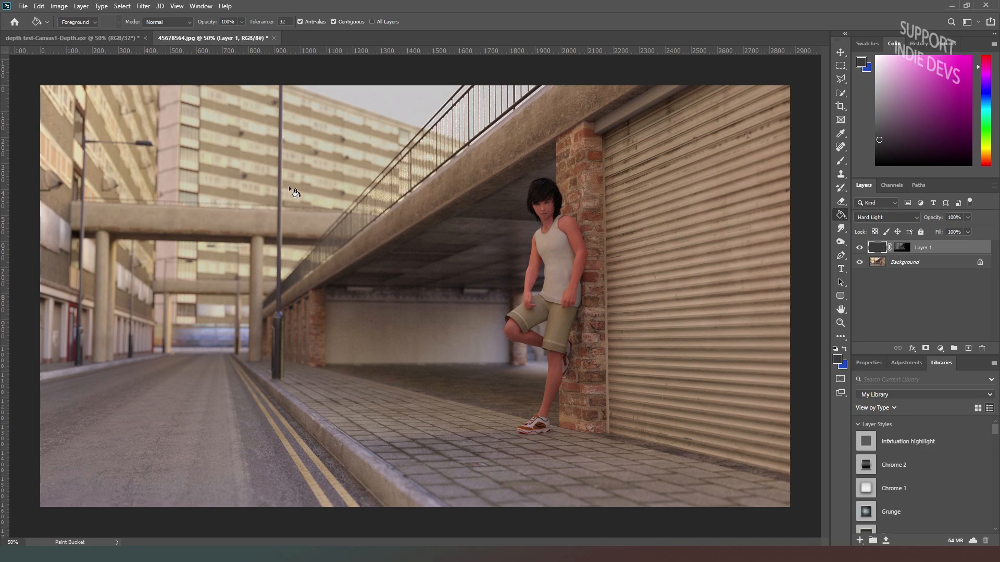
pyautogui.moveTo(362, 184)
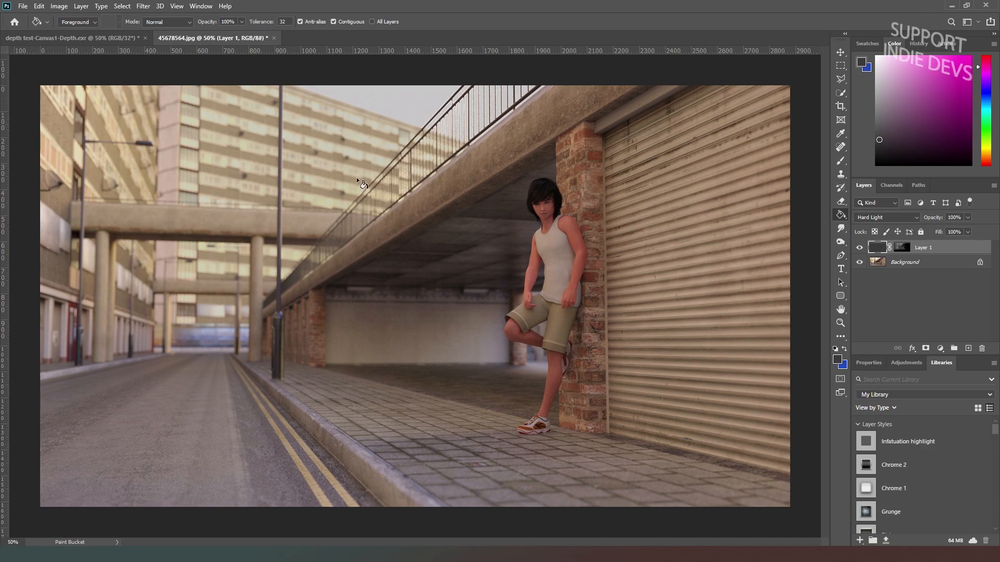
pyautogui.moveTo(416, 403)
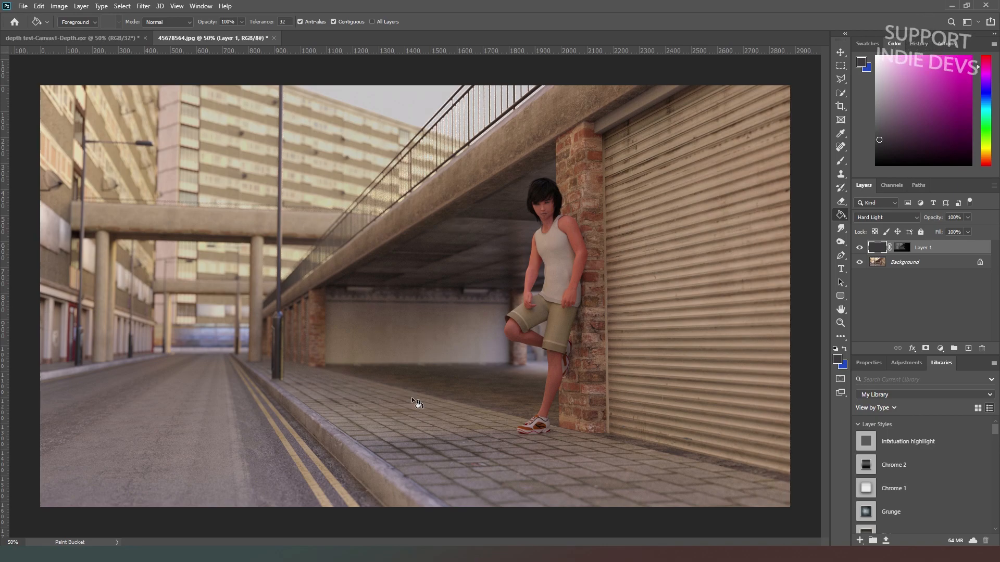